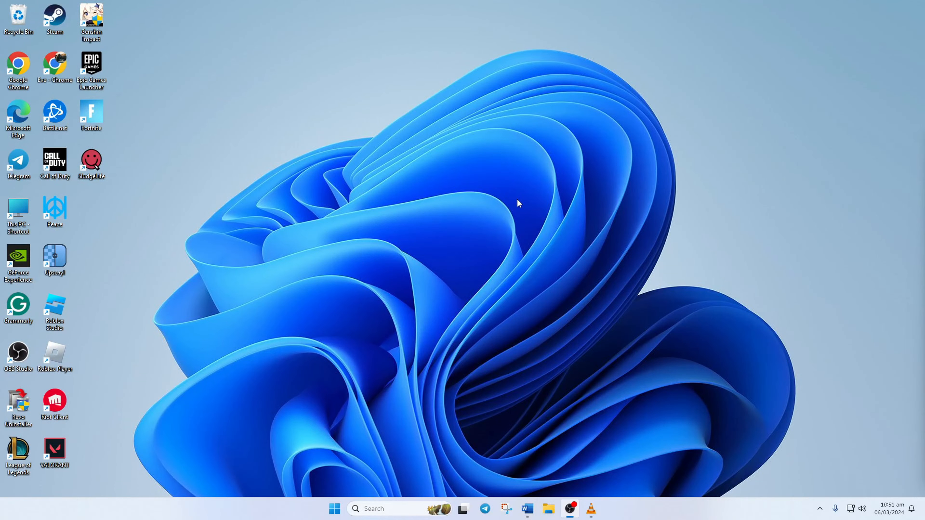
Step: Launch Windows Settings from the pinned apps in the Start menu
{"action": "left_click", "coordinate": [335, 509]}
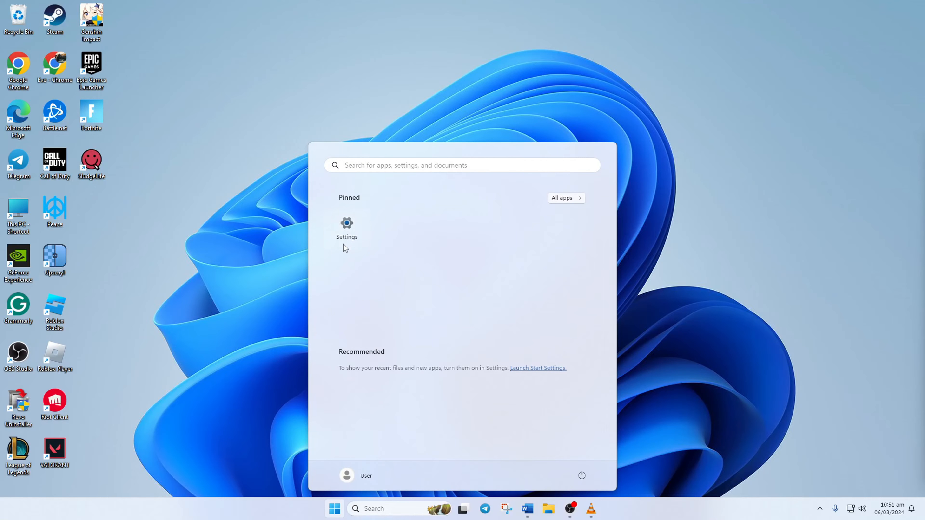
{"action": "left_click", "coordinate": [347, 223]}
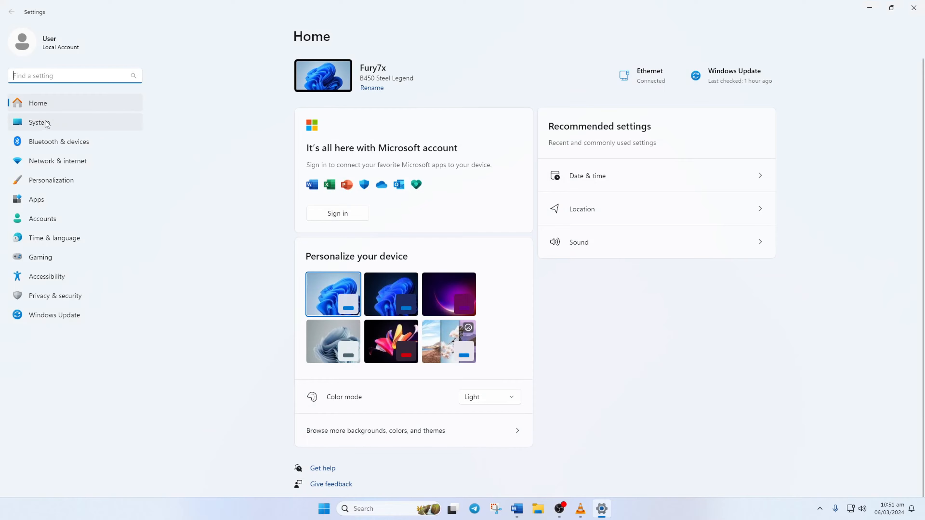
Step: Go to the System section of Windows Settings
{"action": "left_click", "coordinate": [39, 123]}
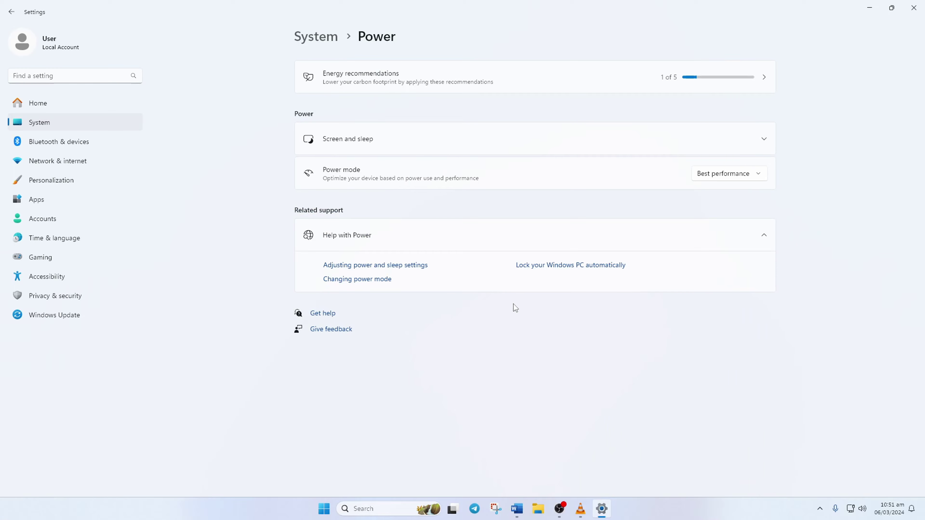
{"action": "mouse_move", "coordinate": [504, 148]}
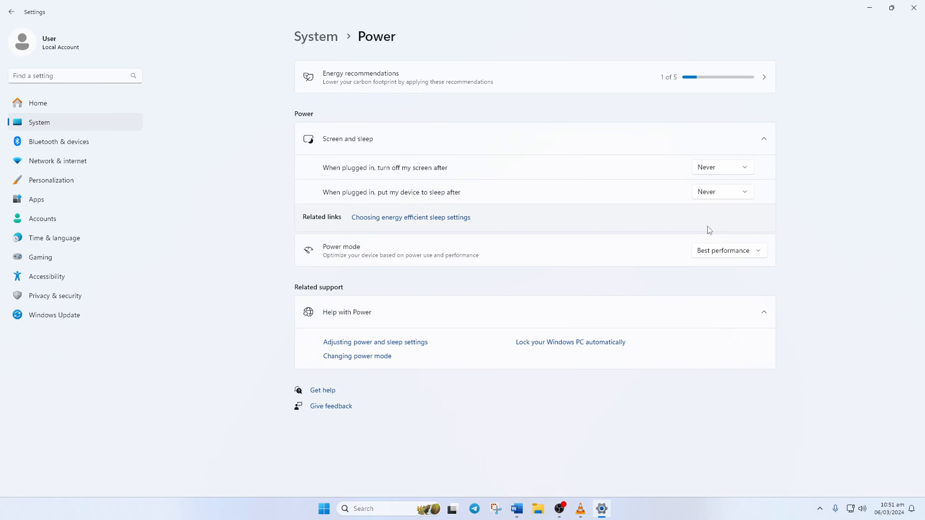
{"action": "mouse_move", "coordinate": [620, 189]}
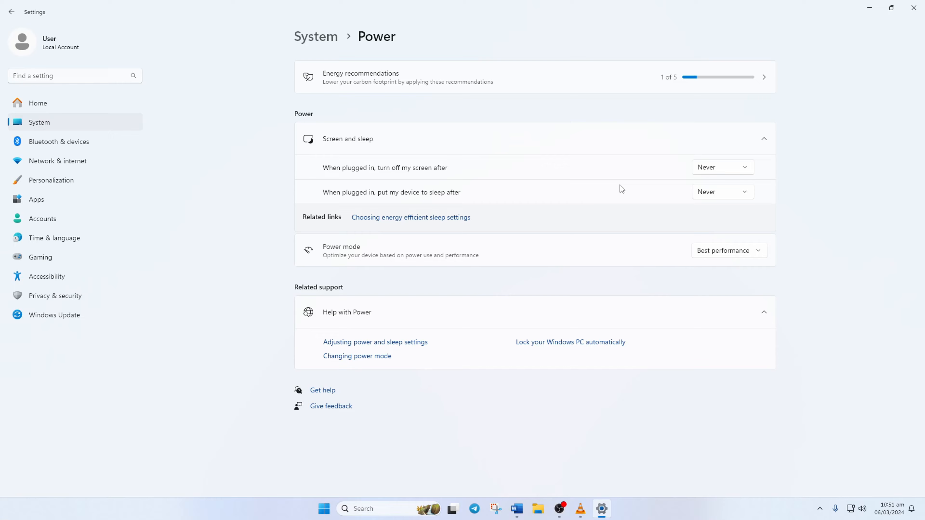
{"action": "mouse_move", "coordinate": [465, 171]}
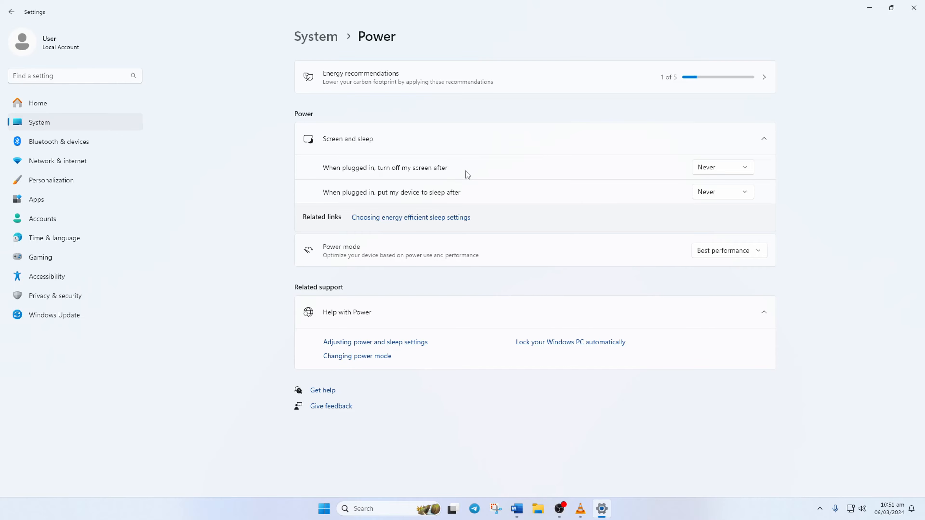
{"action": "mouse_move", "coordinate": [475, 166]}
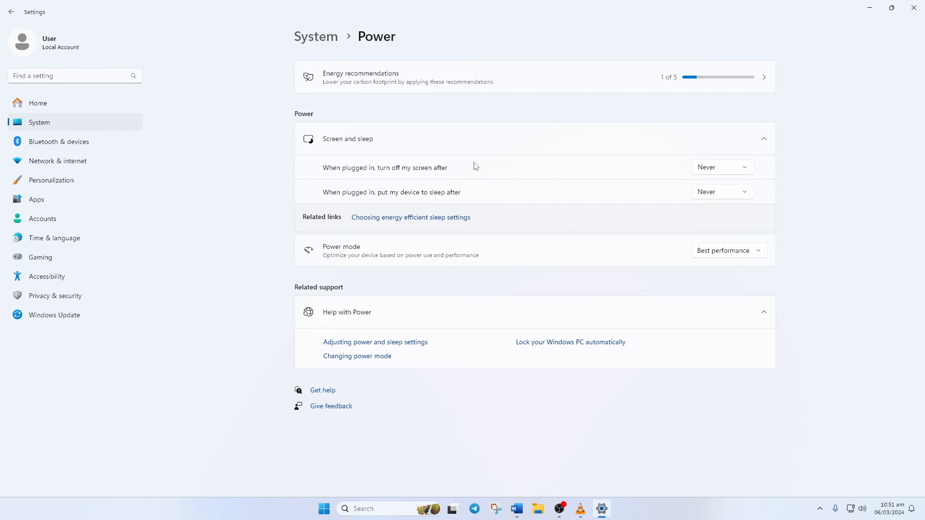
{"action": "mouse_move", "coordinate": [634, 174]}
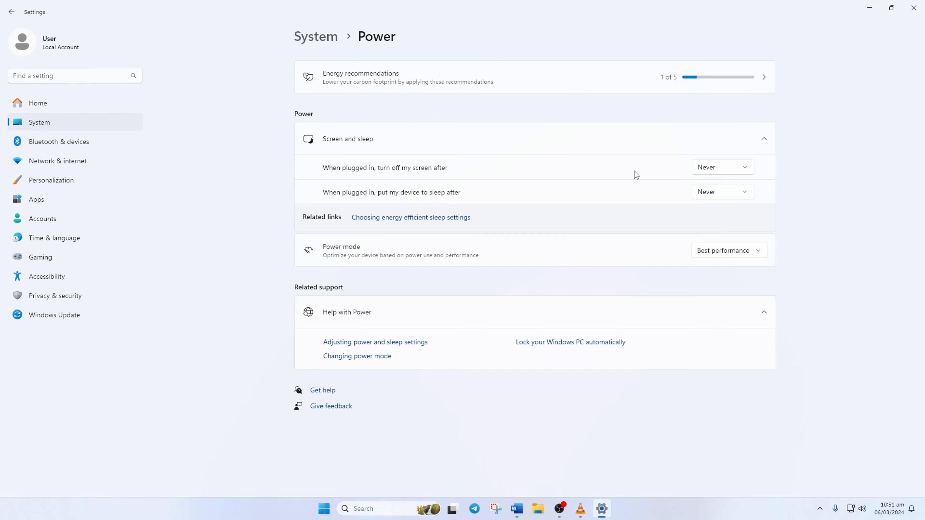
{"action": "left_click", "coordinate": [723, 167]}
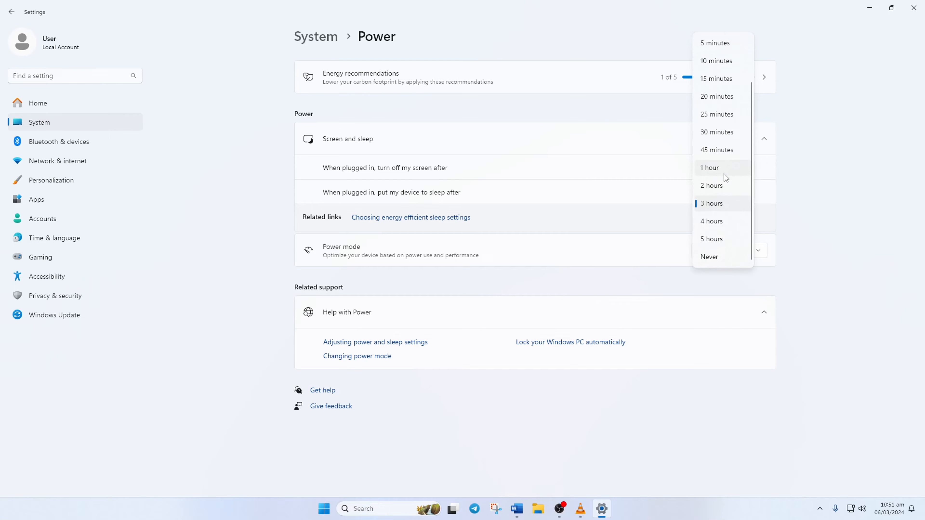
{"action": "left_click", "coordinate": [709, 256]}
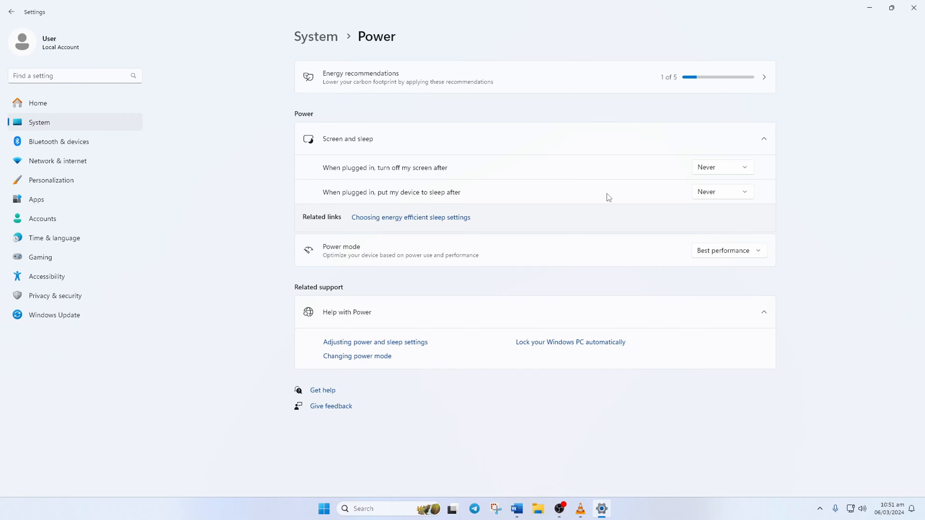
{"action": "mouse_move", "coordinate": [388, 203]}
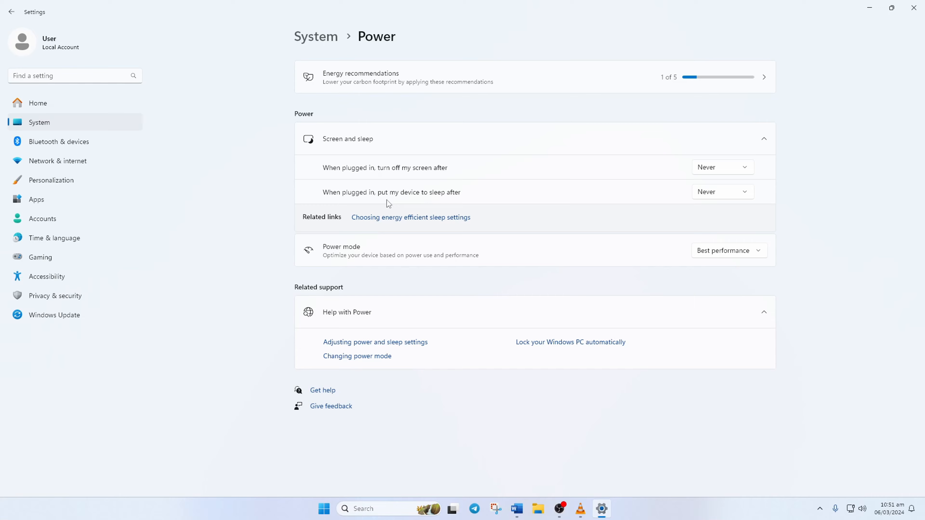
{"action": "mouse_move", "coordinate": [476, 202]}
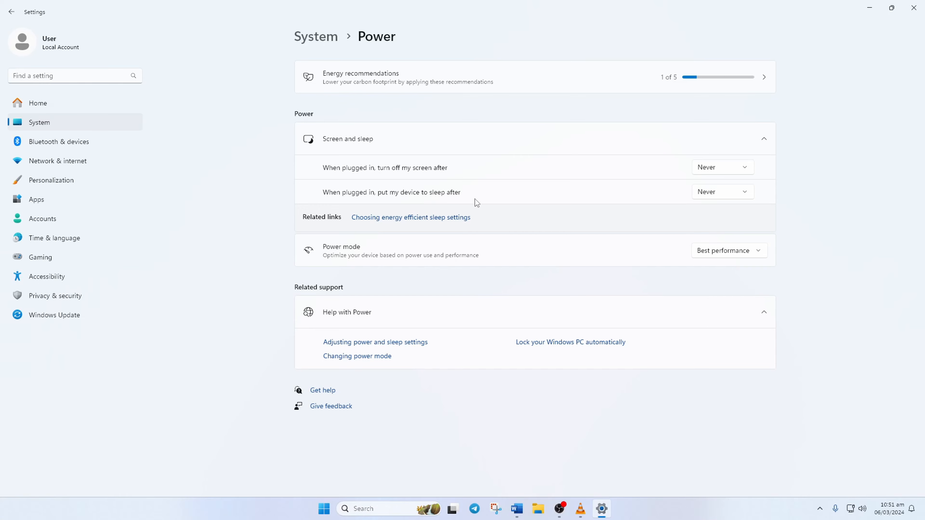
{"action": "mouse_move", "coordinate": [711, 201]}
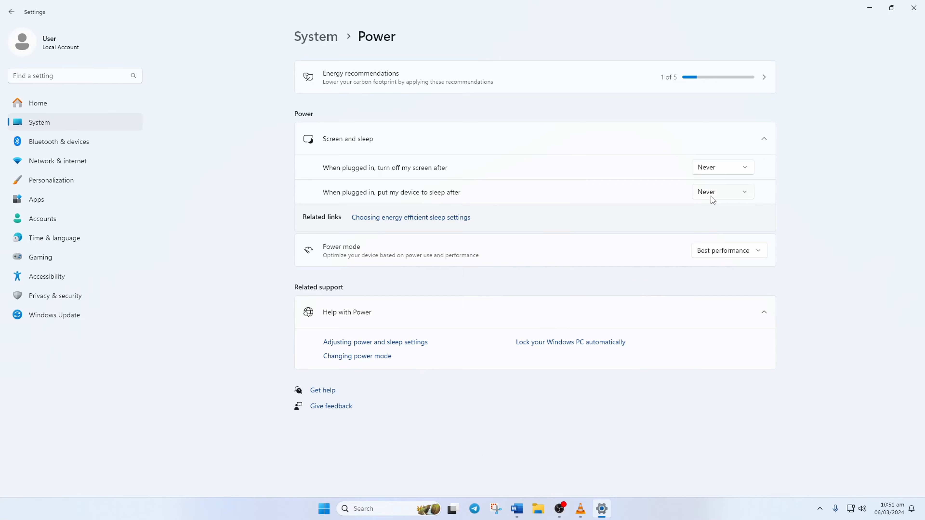
Step: Set the plugged-in screen-off timeout to 45 minutes and sleep to Never
{"action": "left_click", "coordinate": [723, 192]}
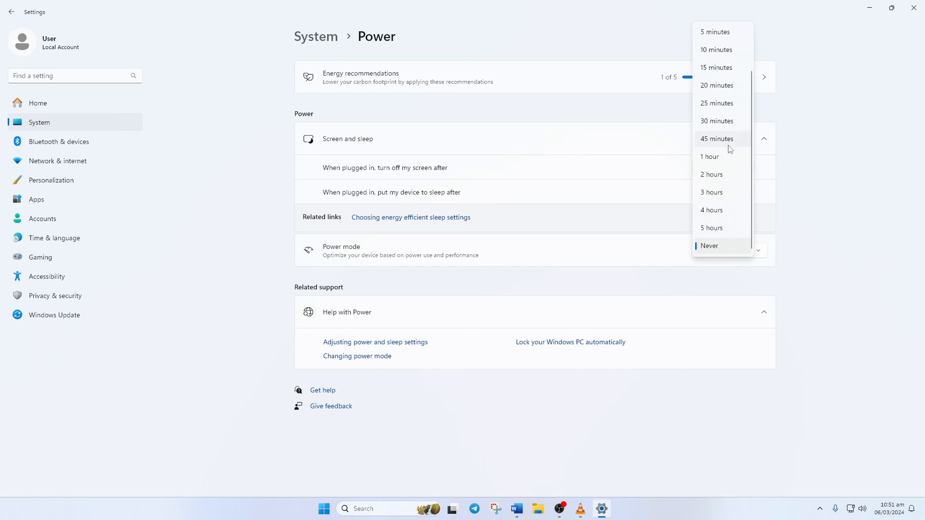
{"action": "left_click", "coordinate": [717, 139]}
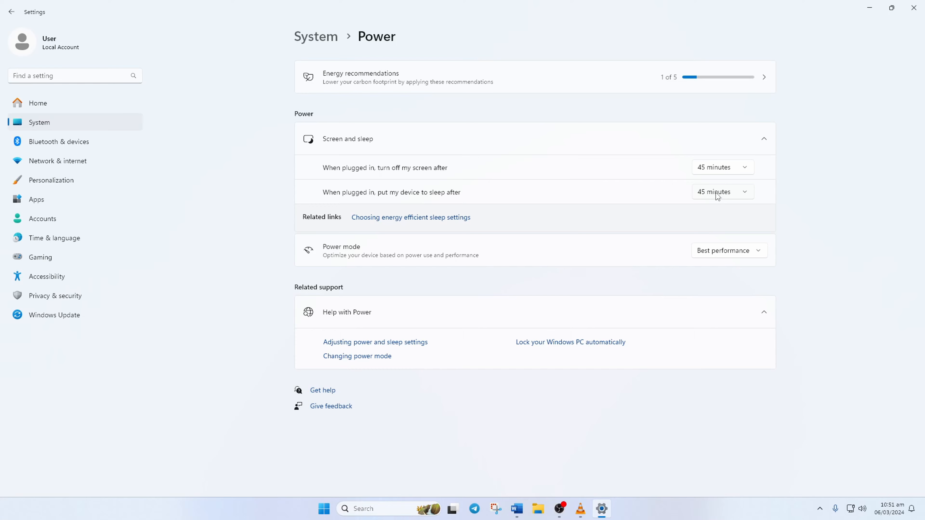
{"action": "left_click", "coordinate": [723, 192]}
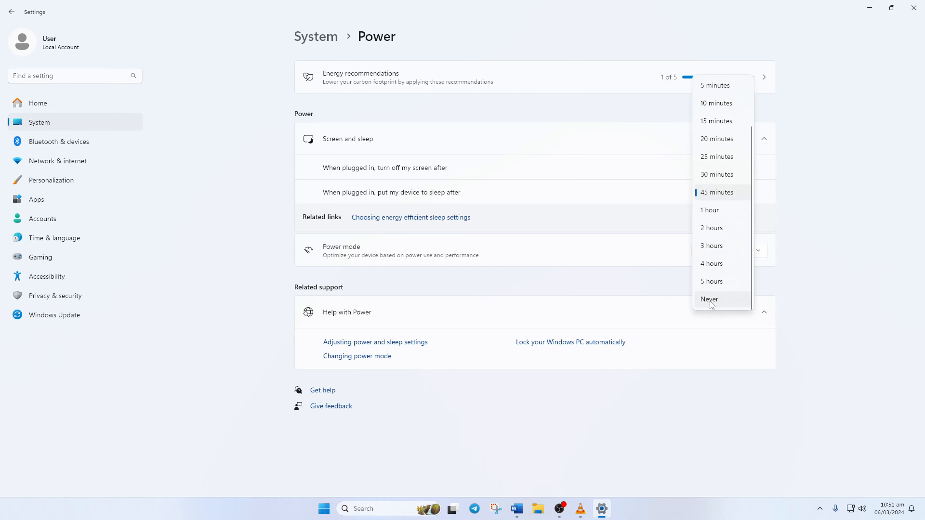
{"action": "left_click", "coordinate": [709, 300]}
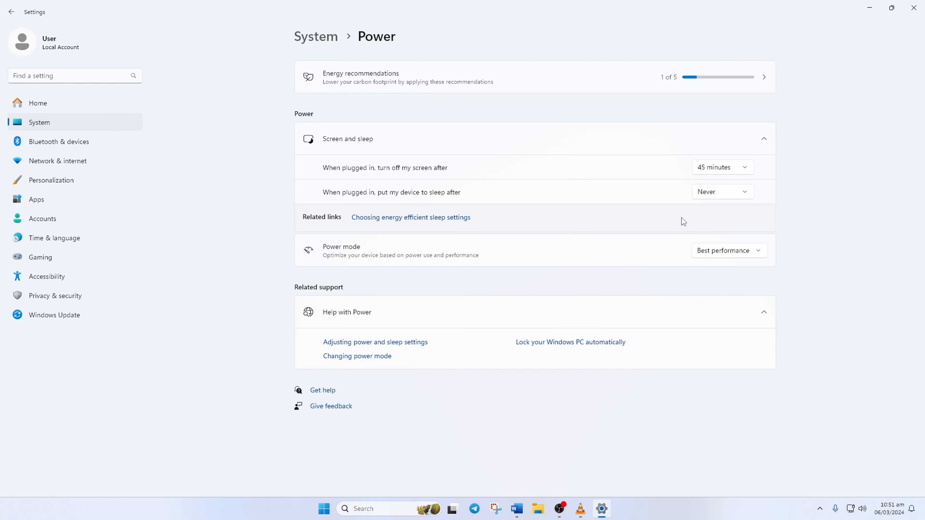